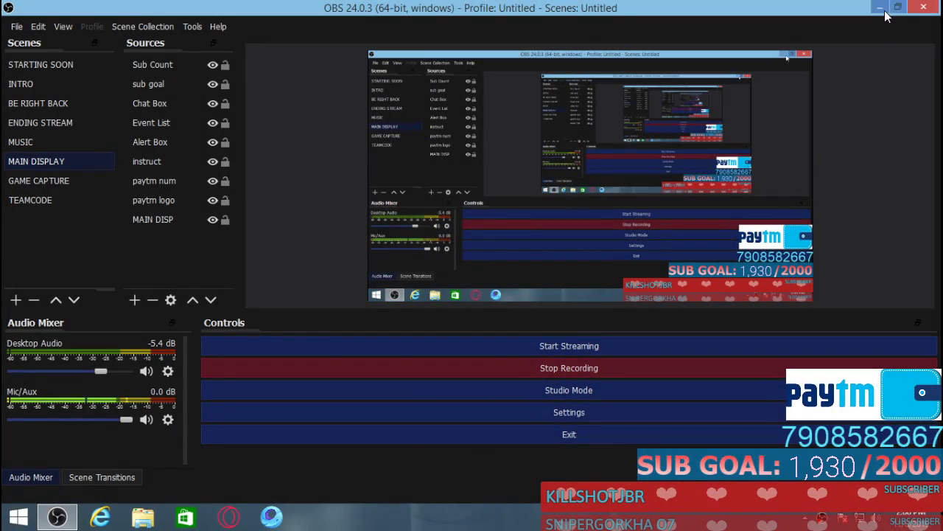
# Step: Minimize the OBS Studio window to reveal the desktop
pyautogui.click(880, 7)
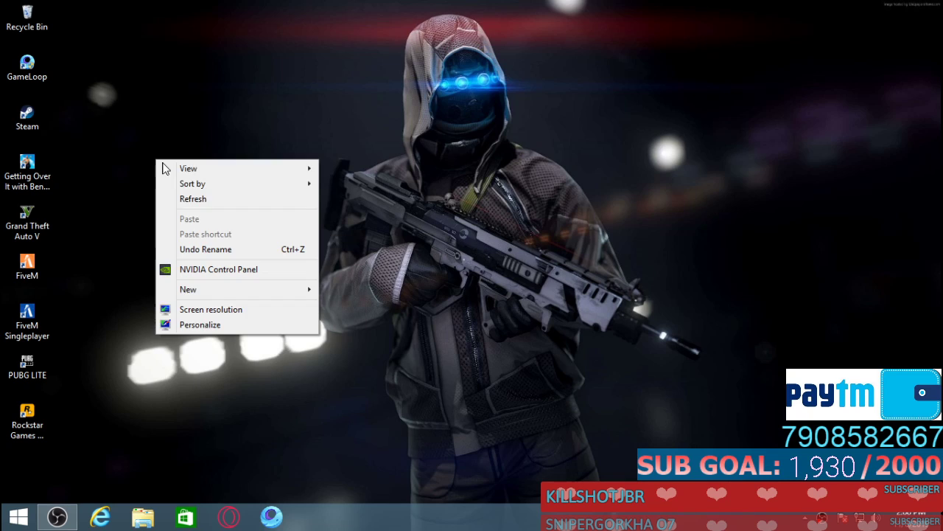
# Step: Launch PUBG MOBILE from Gameloop's My Games and let it load
pyautogui.click(557, 323)
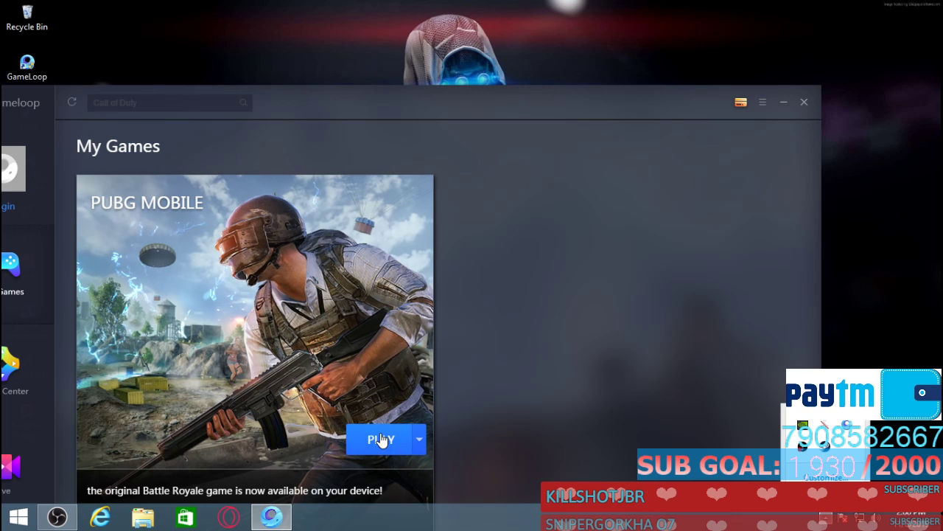
pyautogui.click(381, 438)
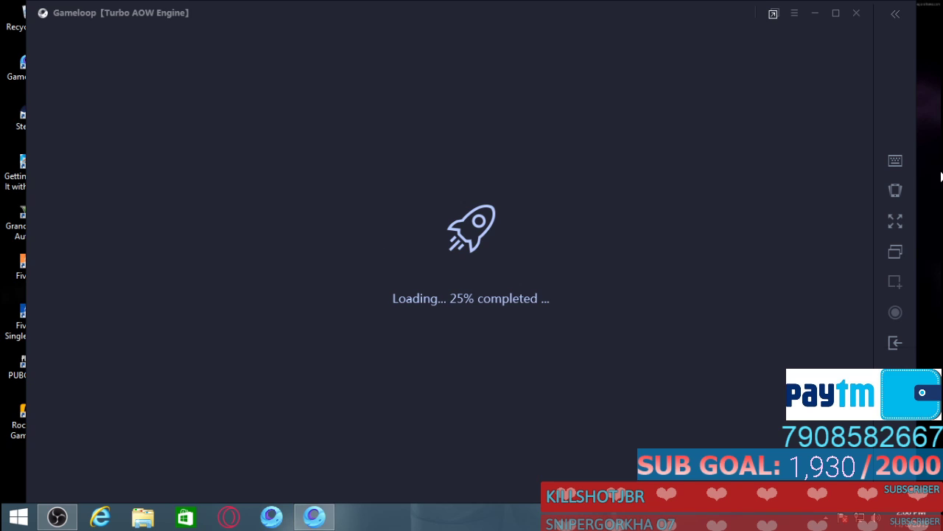
pyautogui.moveTo(833, 193)
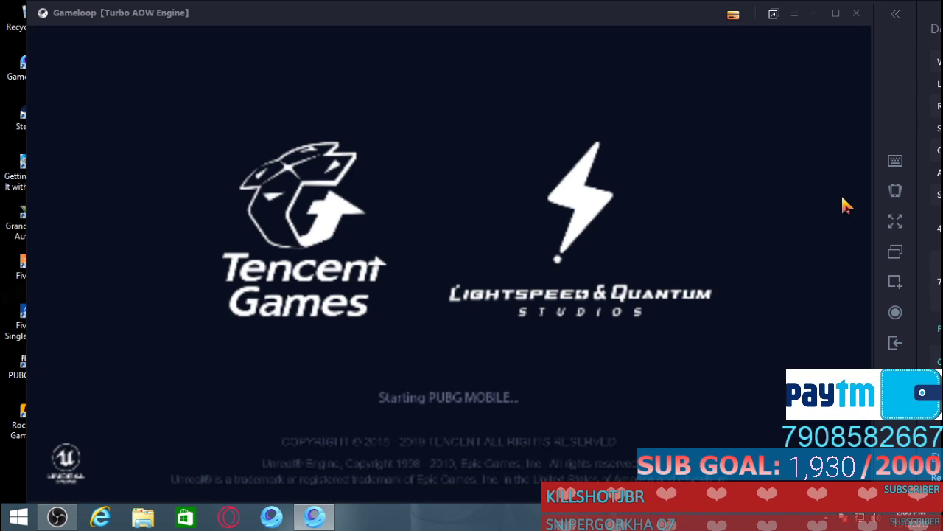
pyautogui.moveTo(5, 132)
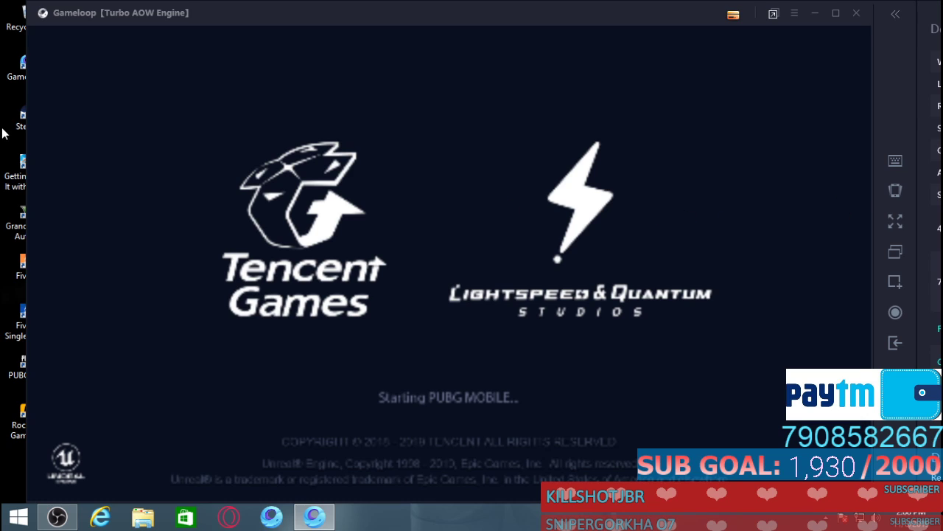
pyautogui.moveTo(39, 171)
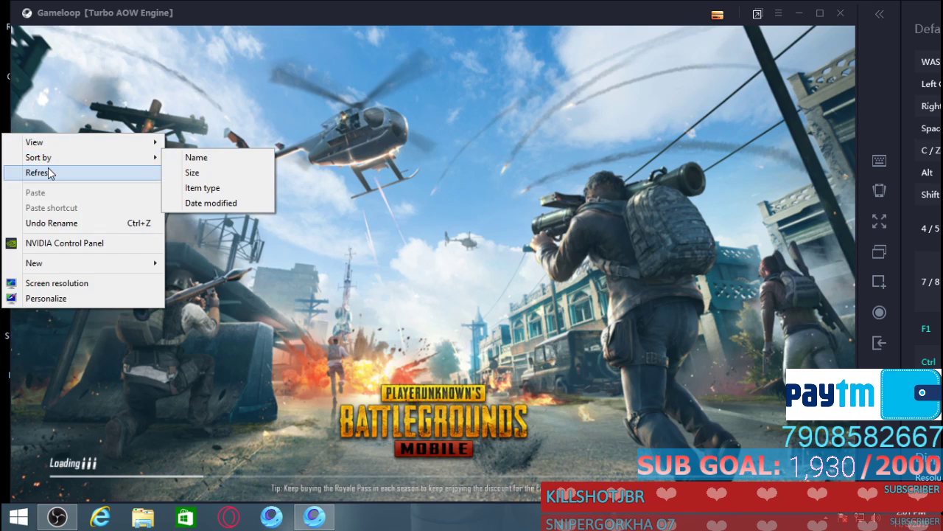
# Step: Dismiss the Emulator detected notice and start a TDM match on The Ruins
pyautogui.click(38, 172)
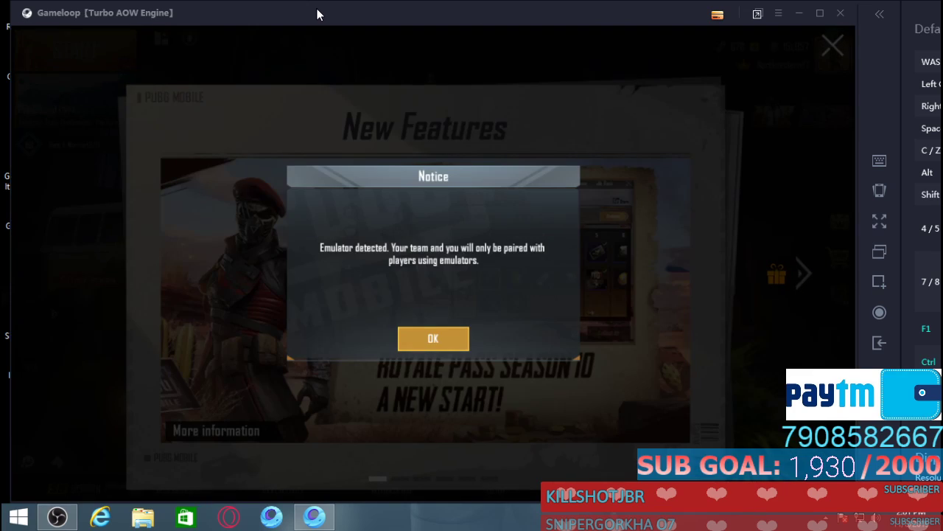
pyautogui.click(432, 338)
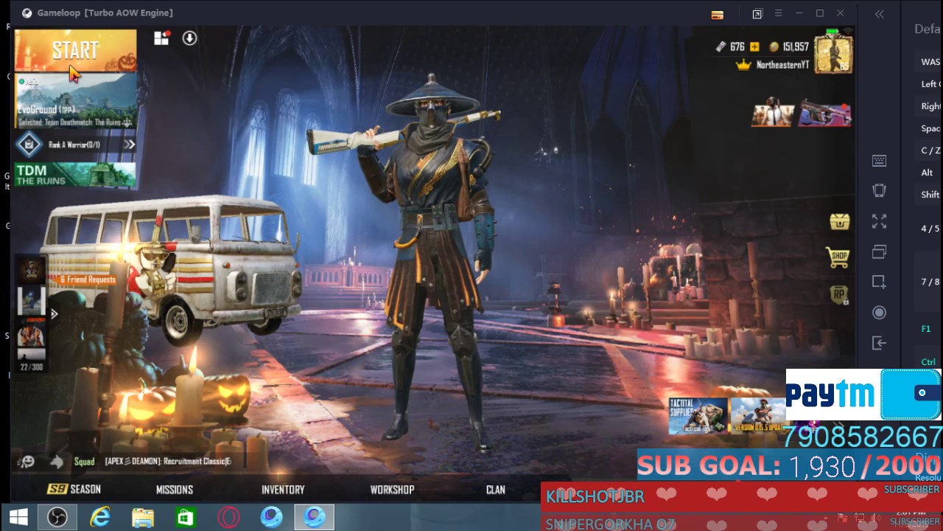
pyautogui.click(74, 49)
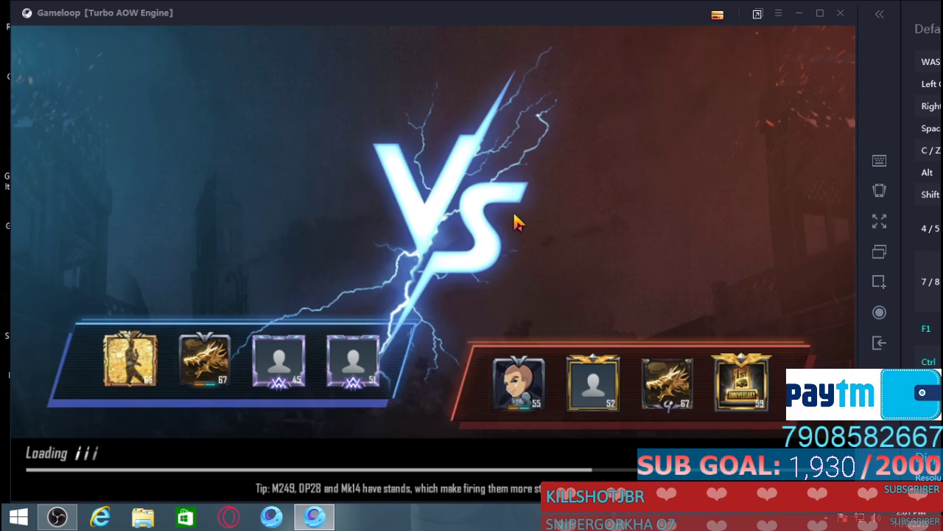
pyautogui.moveTo(558, 177)
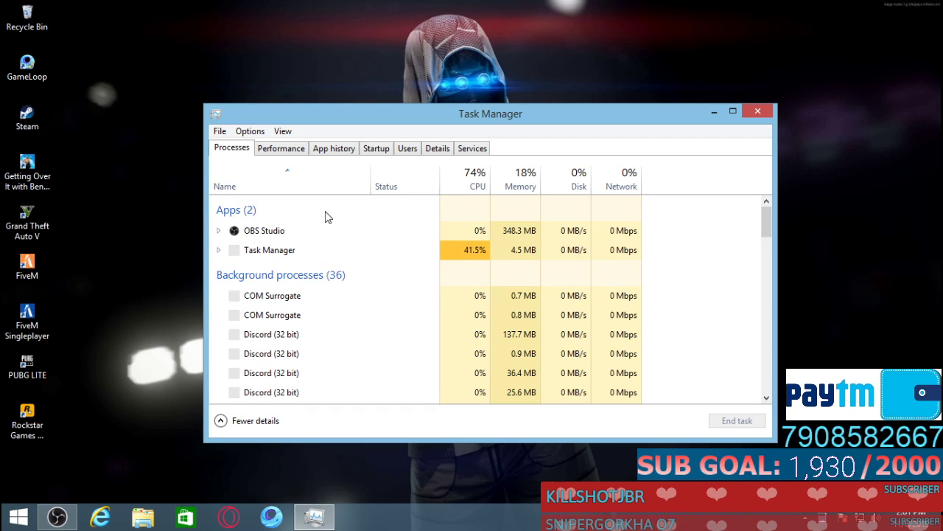
# Step: End unneeded background processes in Task Manager, cutting them from 36 to 20
pyautogui.rightClick(266, 329)
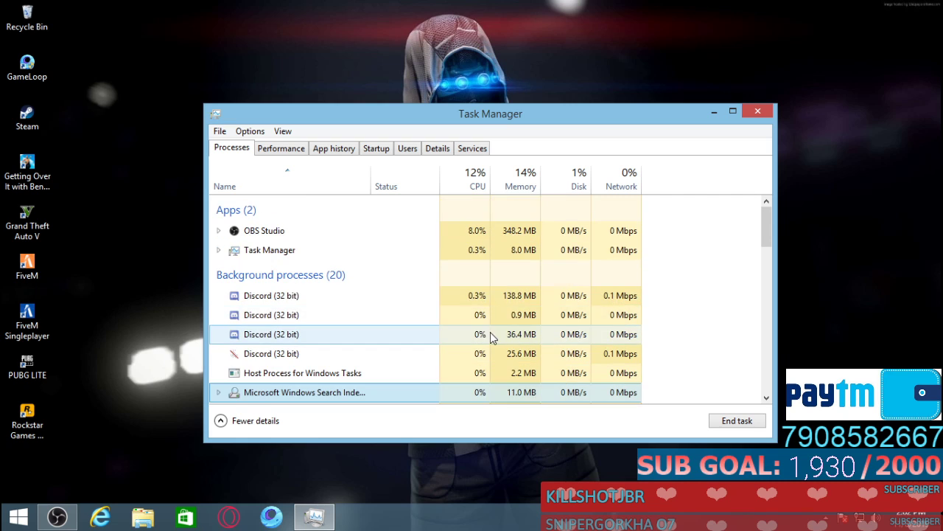
pyautogui.scroll(-3)
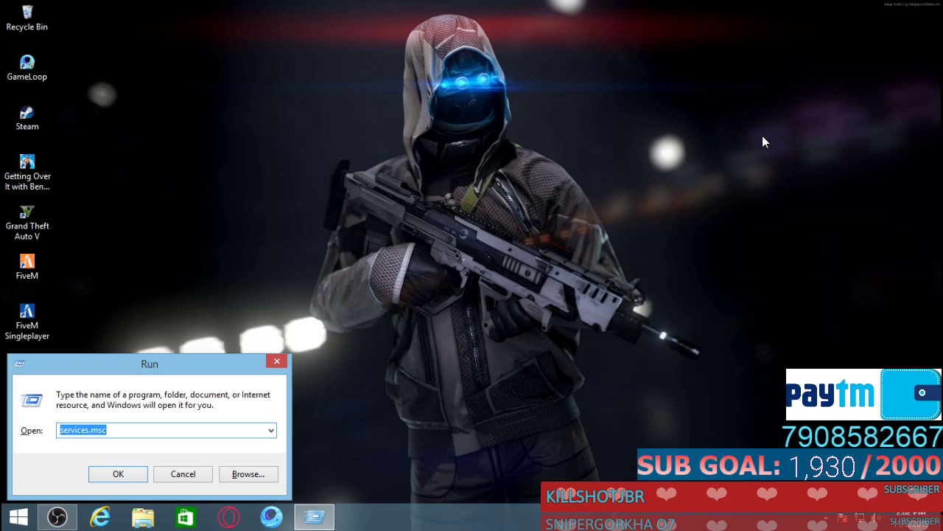
# Step: Open Prefetch, then delete all 114 items from the Windows Temp folder
pyautogui.write('prefe')
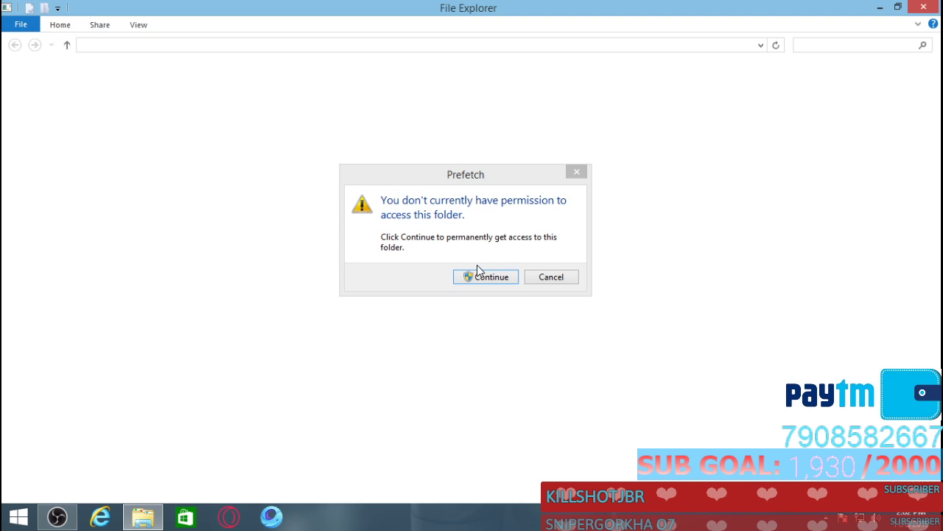
pyautogui.click(485, 276)
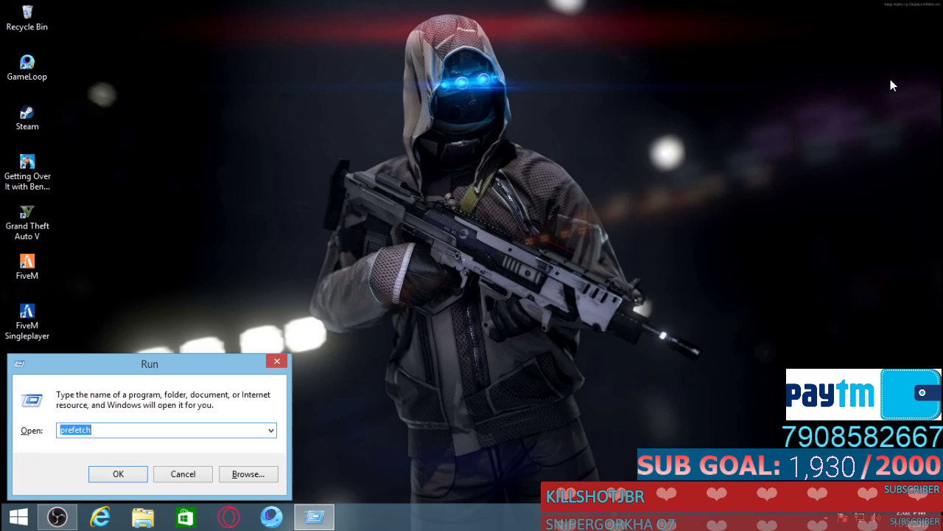
pyautogui.click(118, 473)
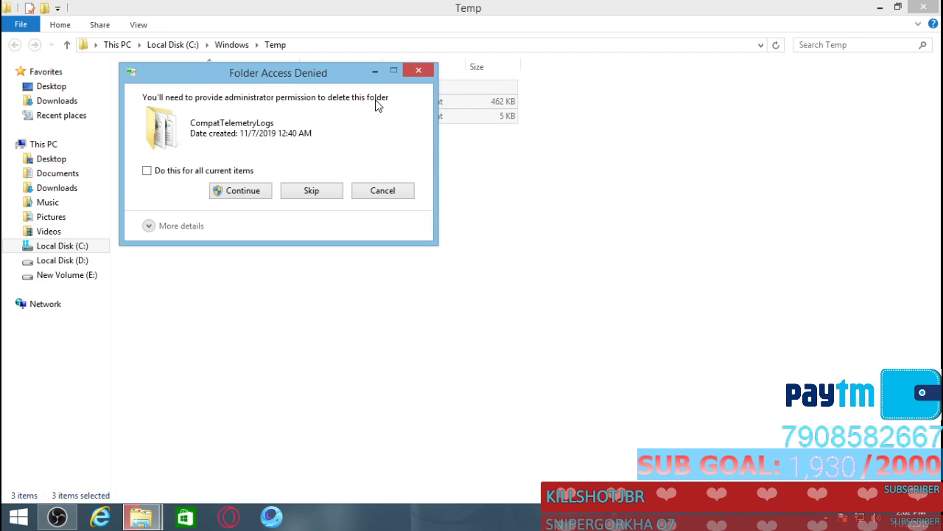
pyautogui.click(241, 190)
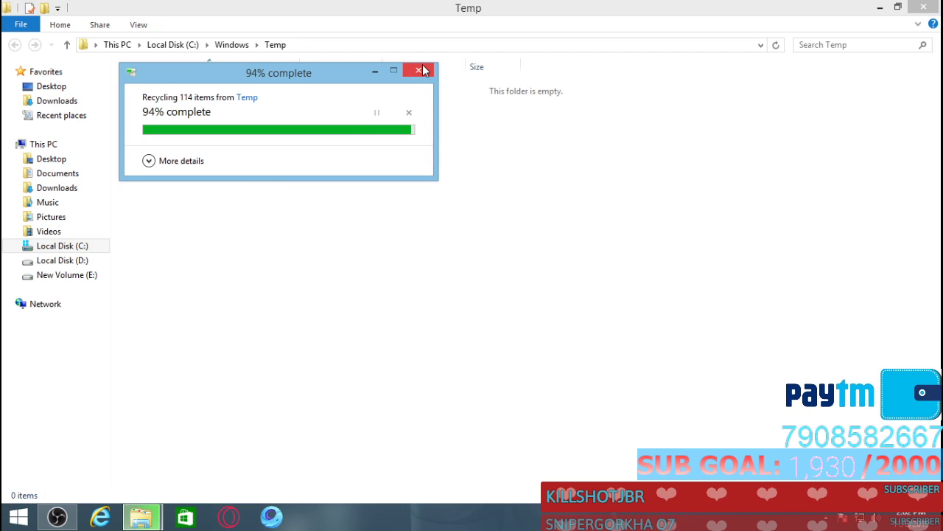
pyautogui.click(418, 70)
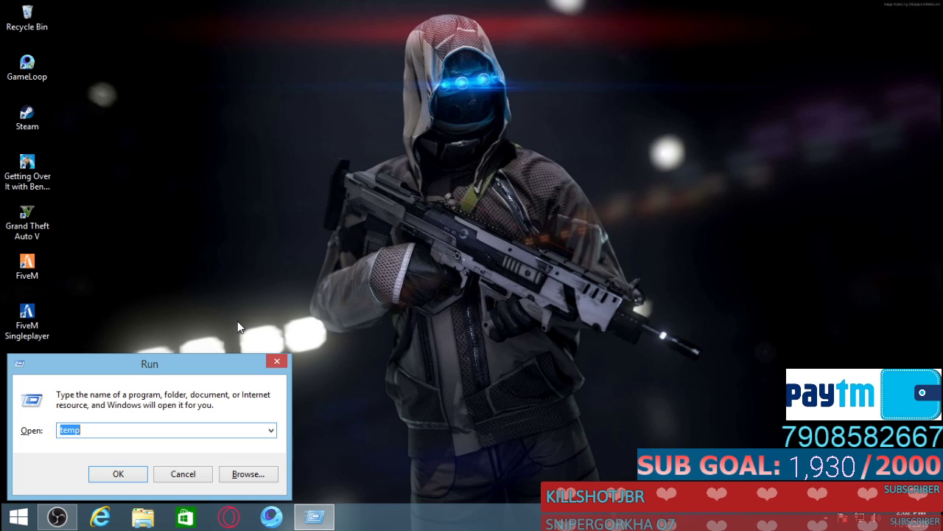
# Step: Open %temp% and delete its 61 temporary files
pyautogui.write('%temp%')
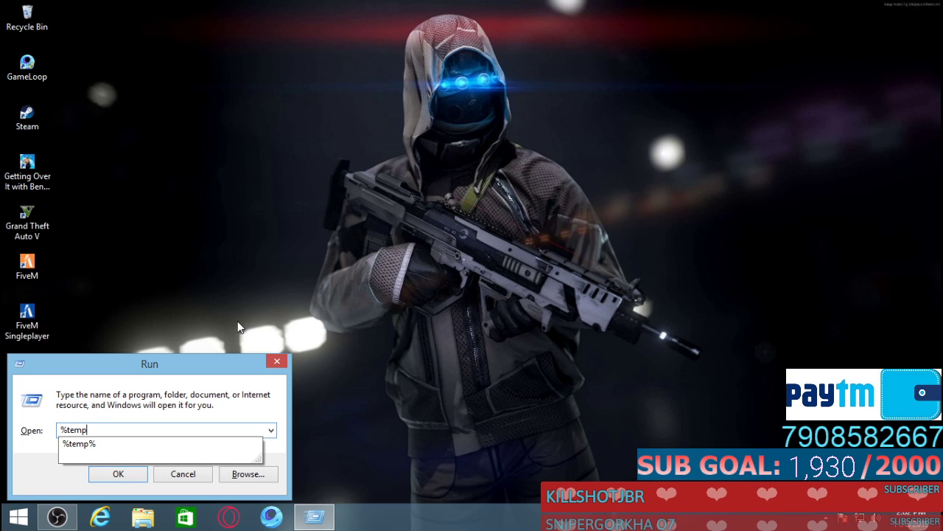
pyautogui.click(118, 473)
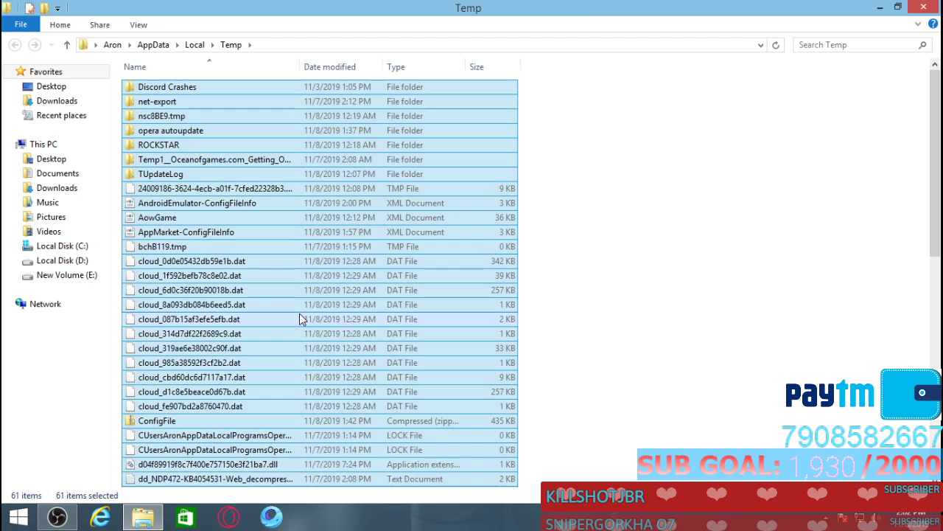
pyautogui.press('Delete')
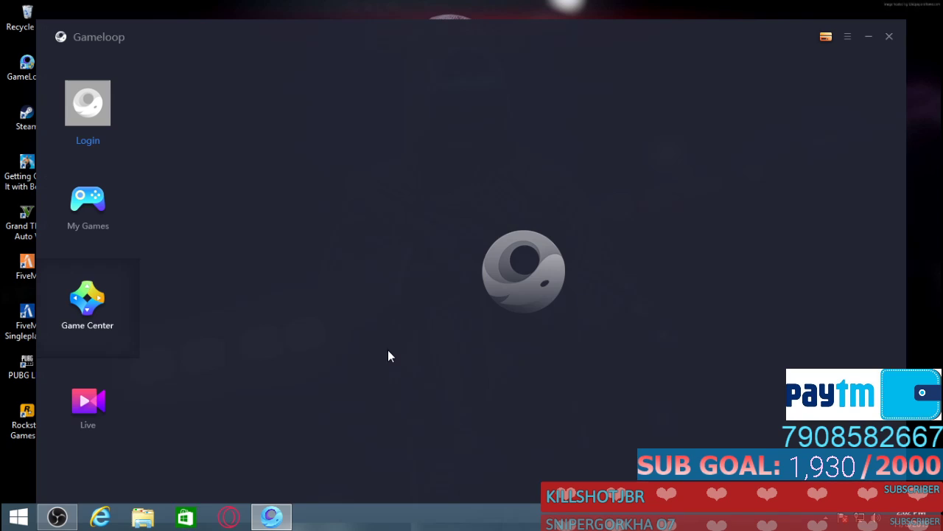
# Step: Relaunch PUBG MOBILE from Gameloop's installed games until the Tencent Games startup screen
pyautogui.click(87, 206)
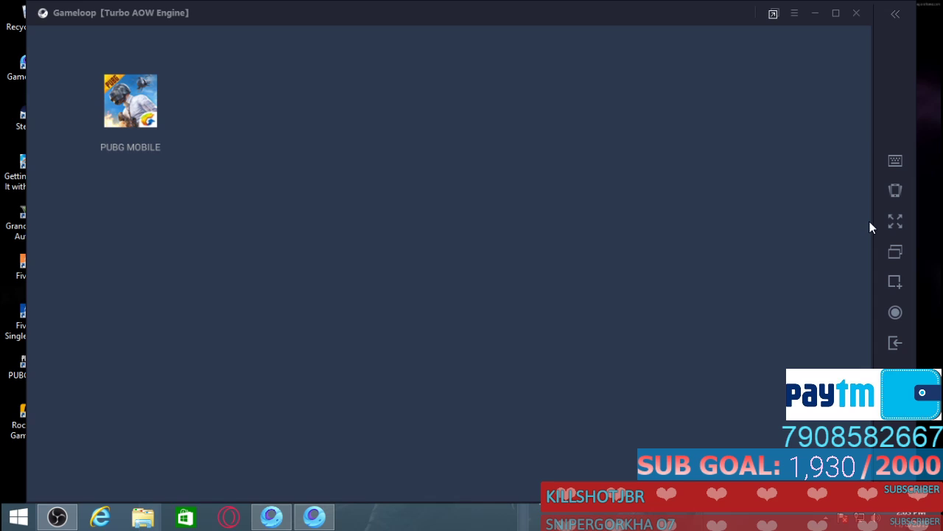
pyautogui.doubleClick(131, 101)
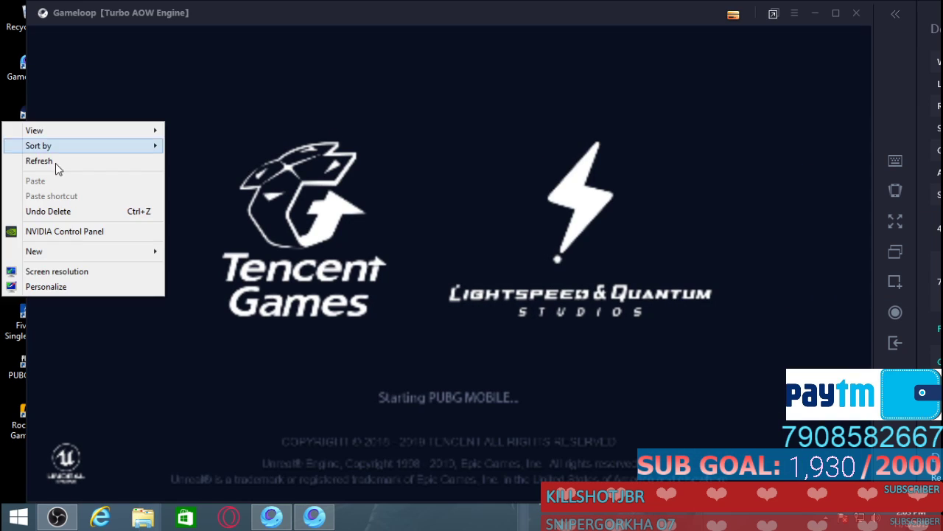
pyautogui.click(39, 161)
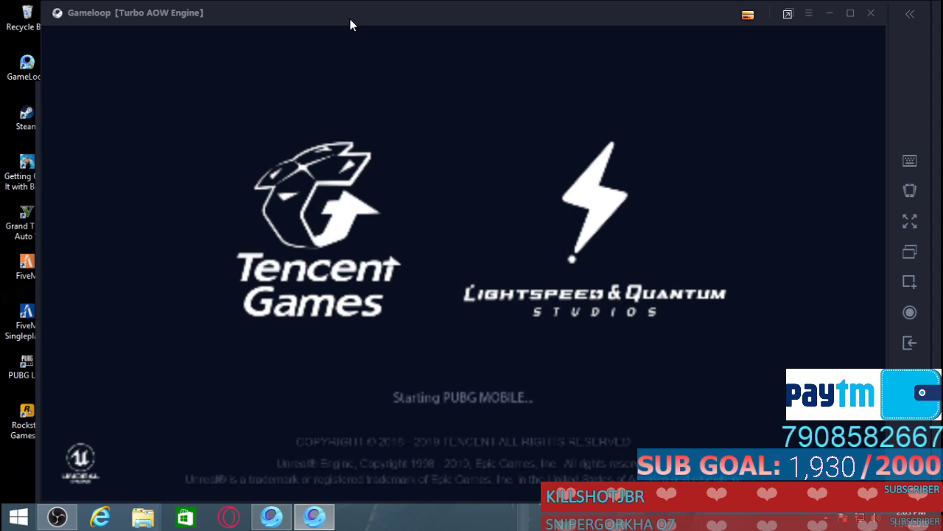
pyautogui.moveTo(360, 20)
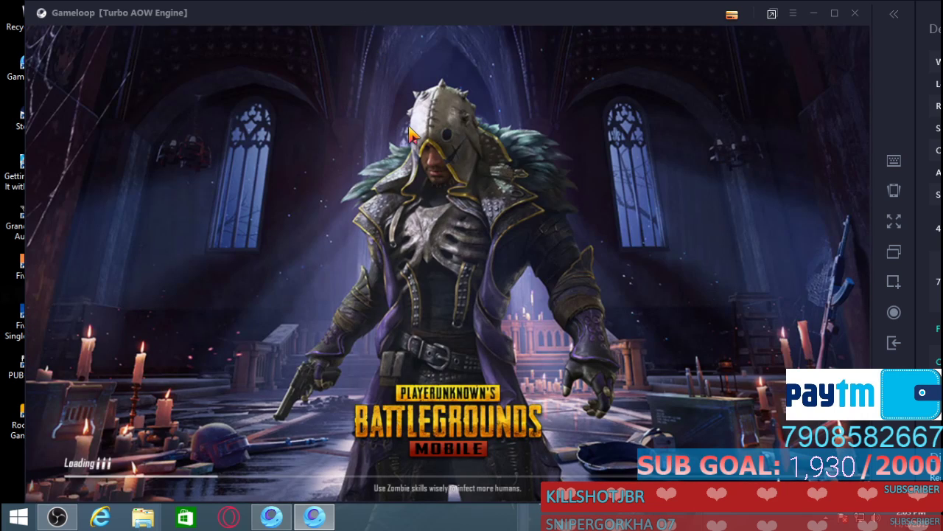
pyautogui.moveTo(299, 195)
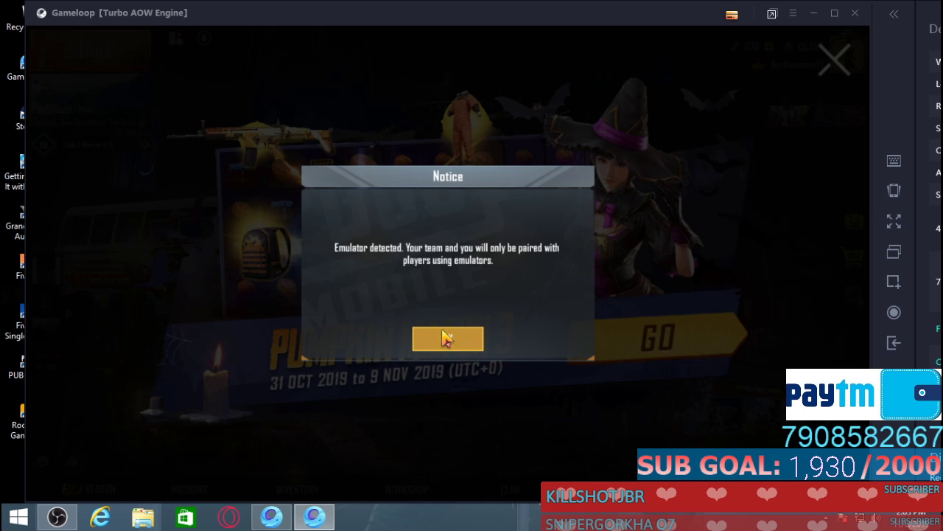
# Step: Dismiss the emulator notice and Pumpkin Match 3 banner, then start Team Deathmatch
pyautogui.click(448, 338)
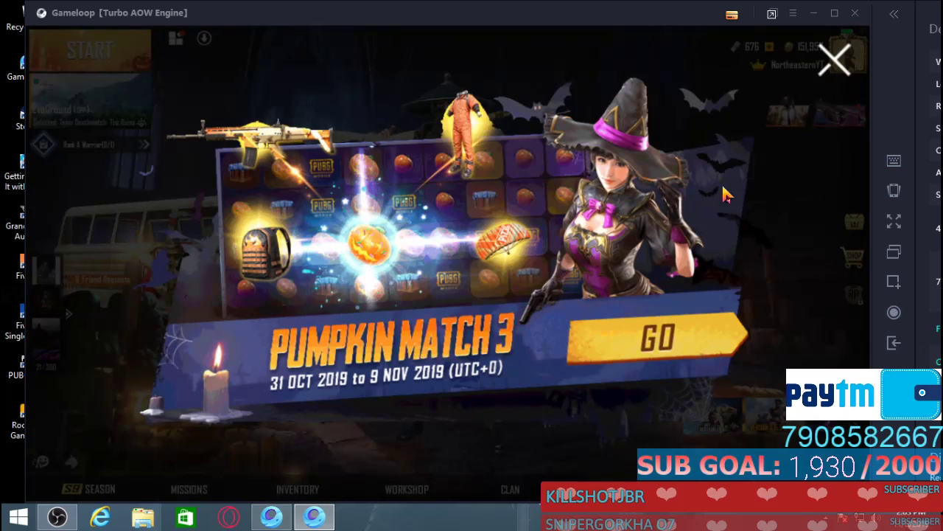
pyautogui.click(835, 60)
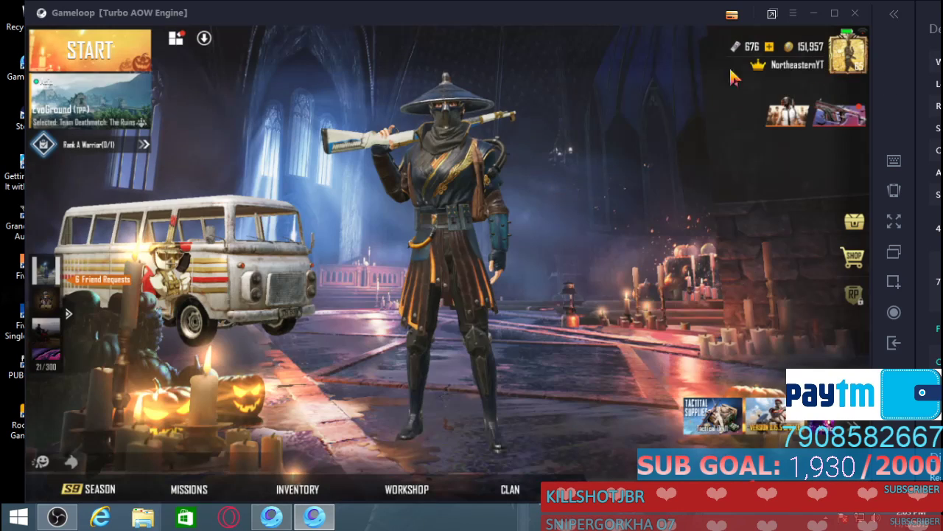
pyautogui.click(90, 50)
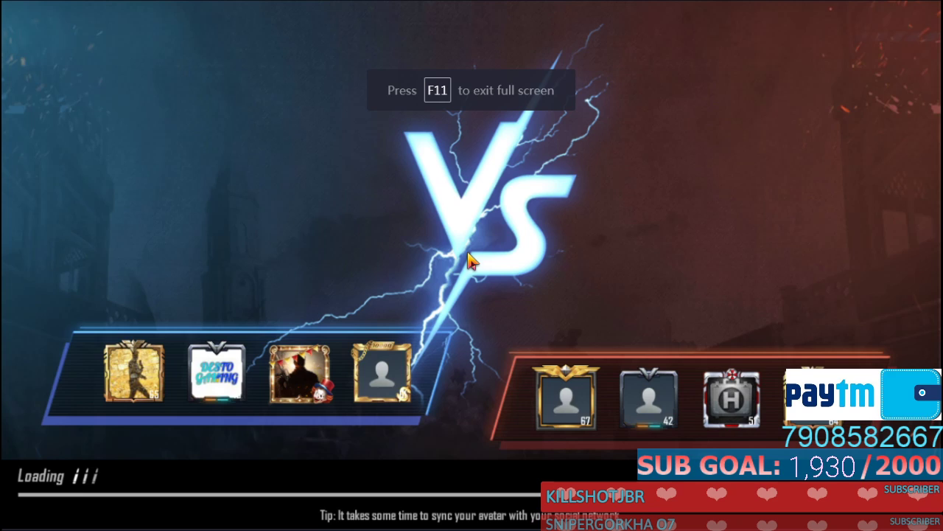
# Step: Exit full screen with F11 while the versus loading screen shows
pyautogui.press('f11')
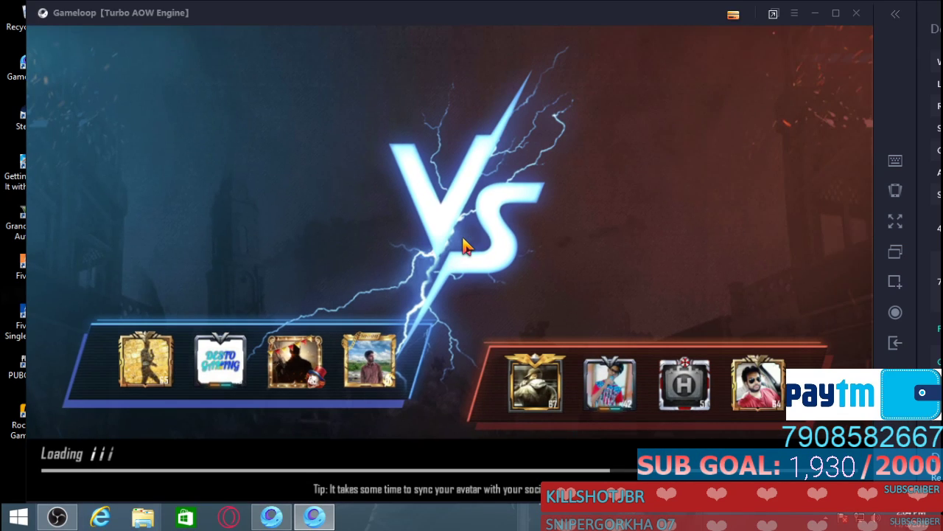
pyautogui.moveTo(329, 289)
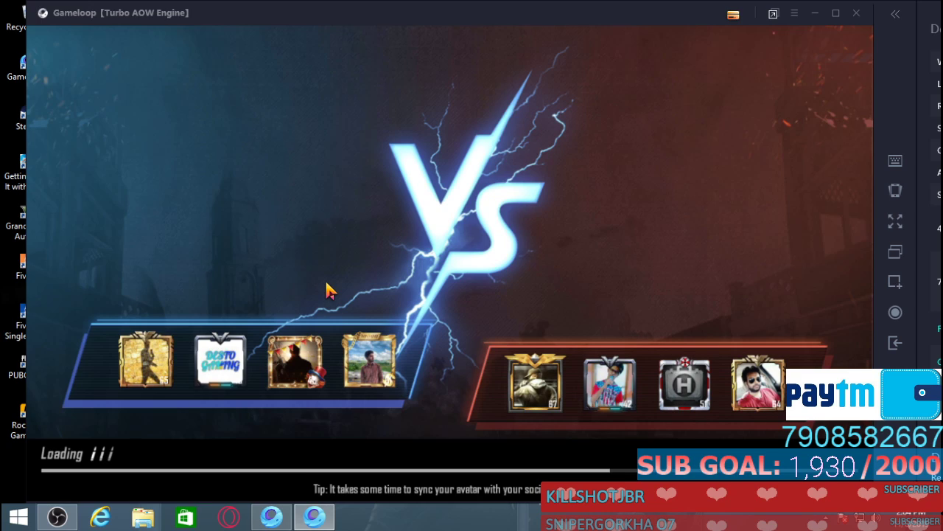
pyautogui.moveTo(273, 250)
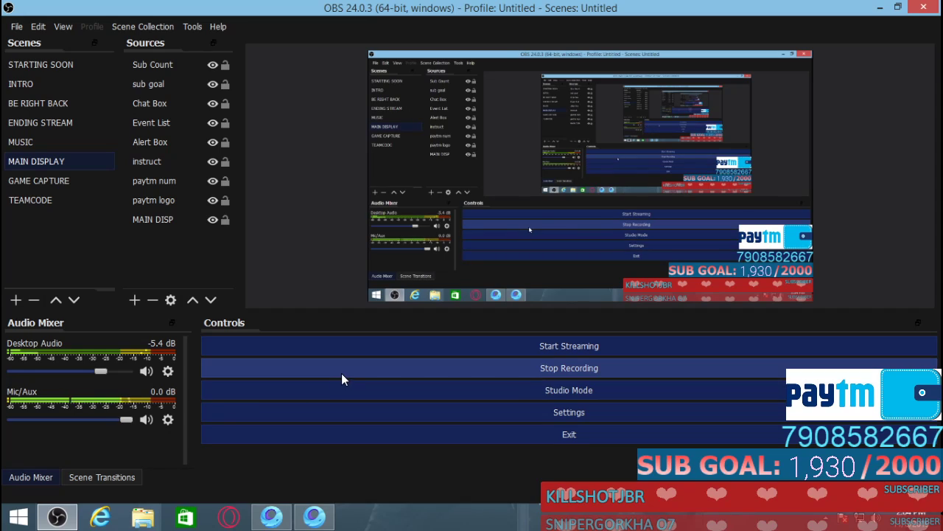
pyautogui.moveTo(389, 378)
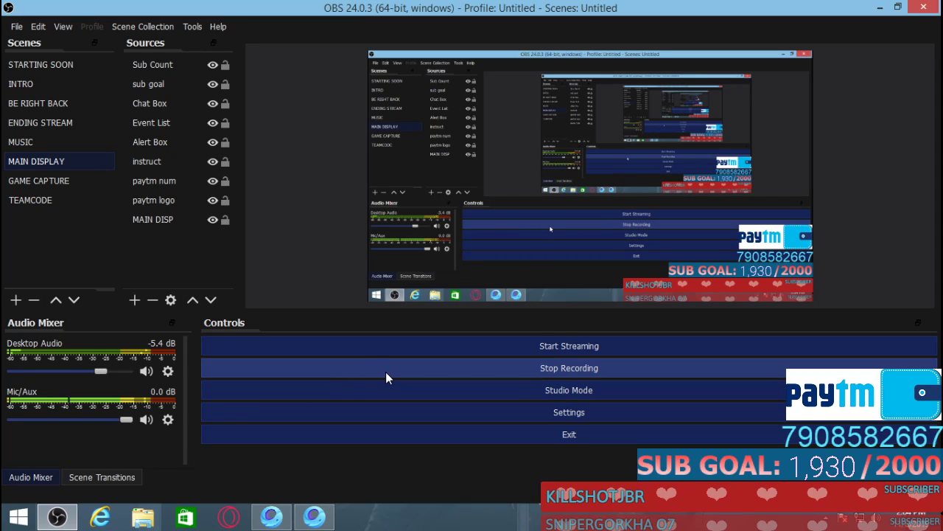